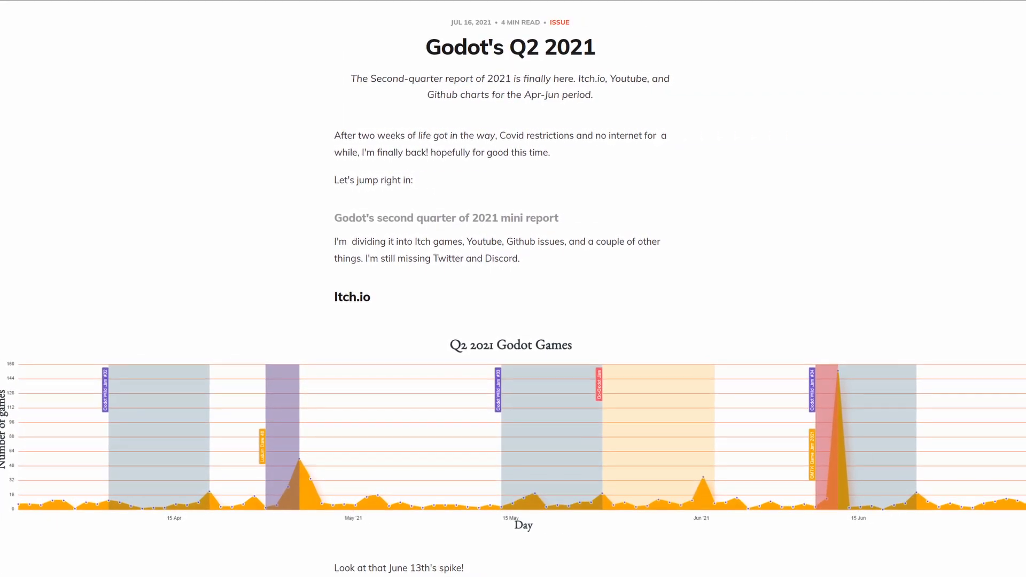
Step: Scroll the Q2 2021 report past the Itch.io and YouTube charts to the Github Issues chart
{"action": "scroll", "scroll_direction": "down", "scroll_amount": 3}
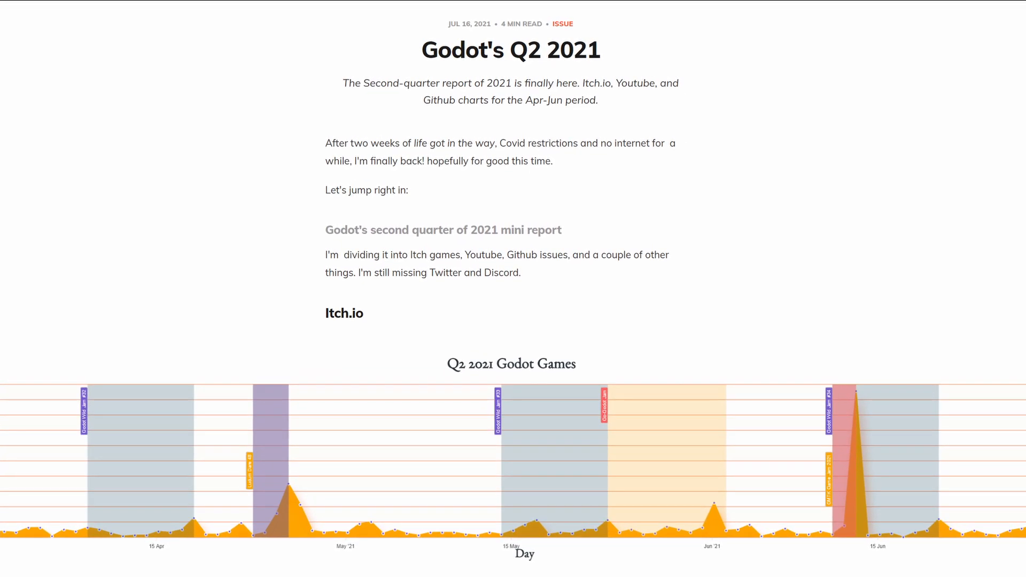
{"action": "scroll", "scroll_direction": "down", "scroll_amount": 3}
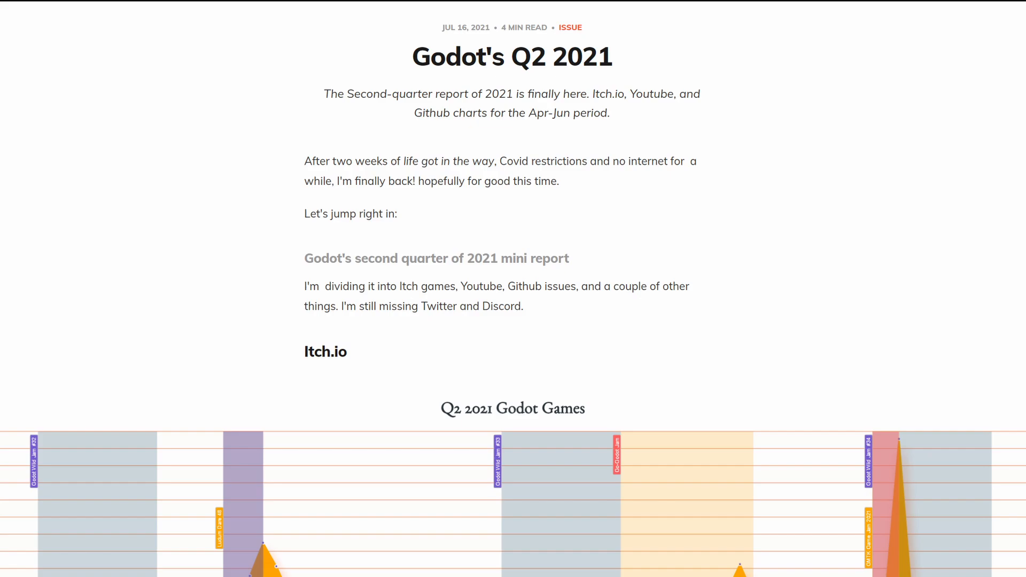
{"action": "scroll", "scroll_direction": "down", "scroll_amount": 3}
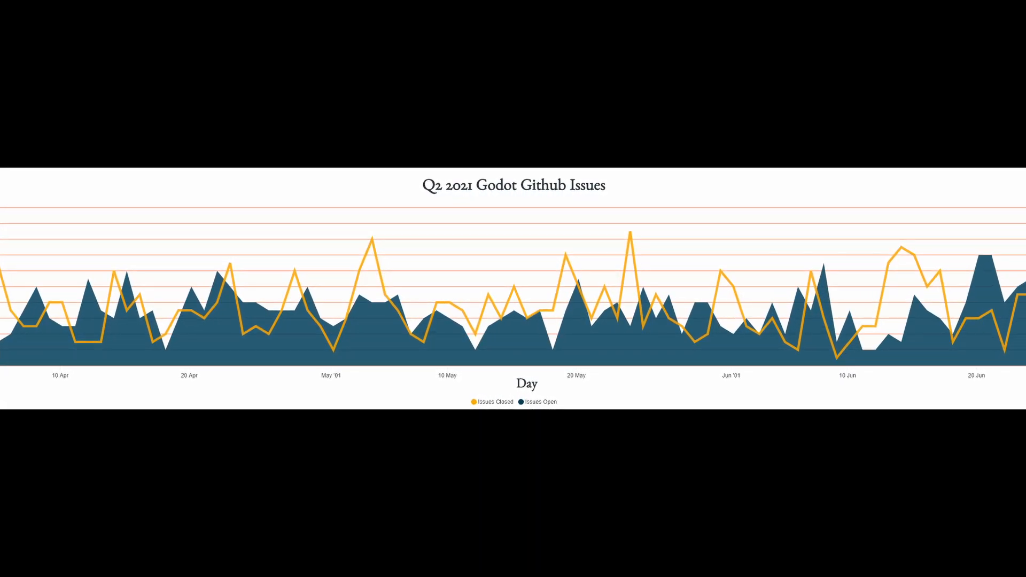
{"action": "scroll", "scroll_direction": "down", "scroll_amount": 3}
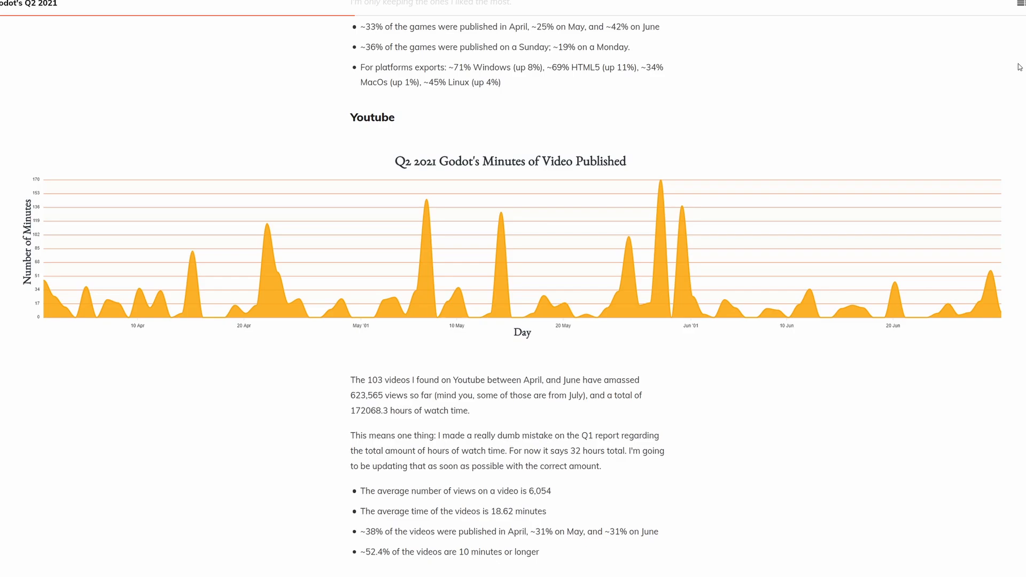
{"action": "scroll", "scroll_direction": "down", "scroll_amount": 3}
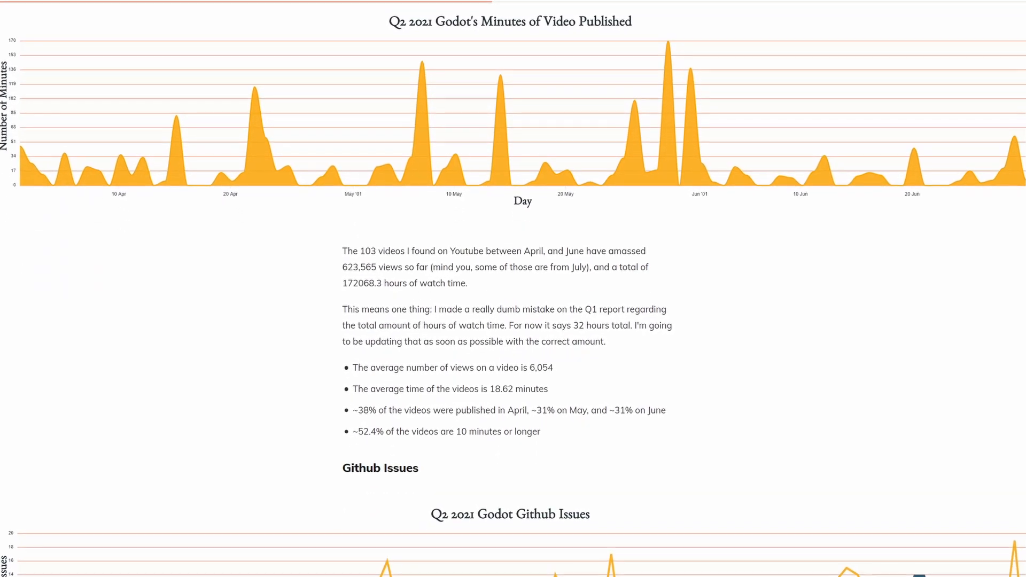
{"action": "scroll", "scroll_direction": "down", "scroll_amount": 3}
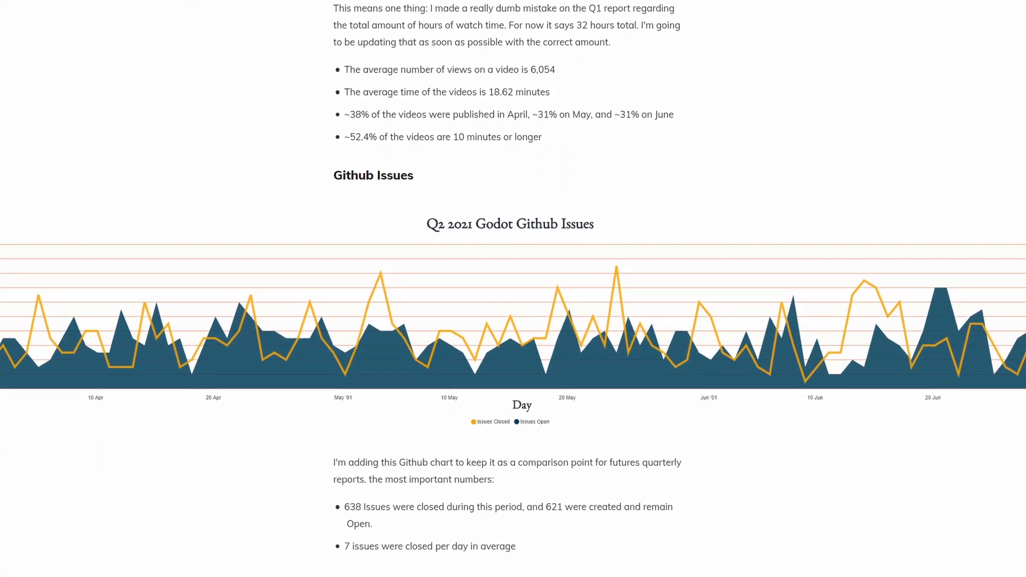
{"action": "scroll", "scroll_direction": "down", "scroll_amount": 3}
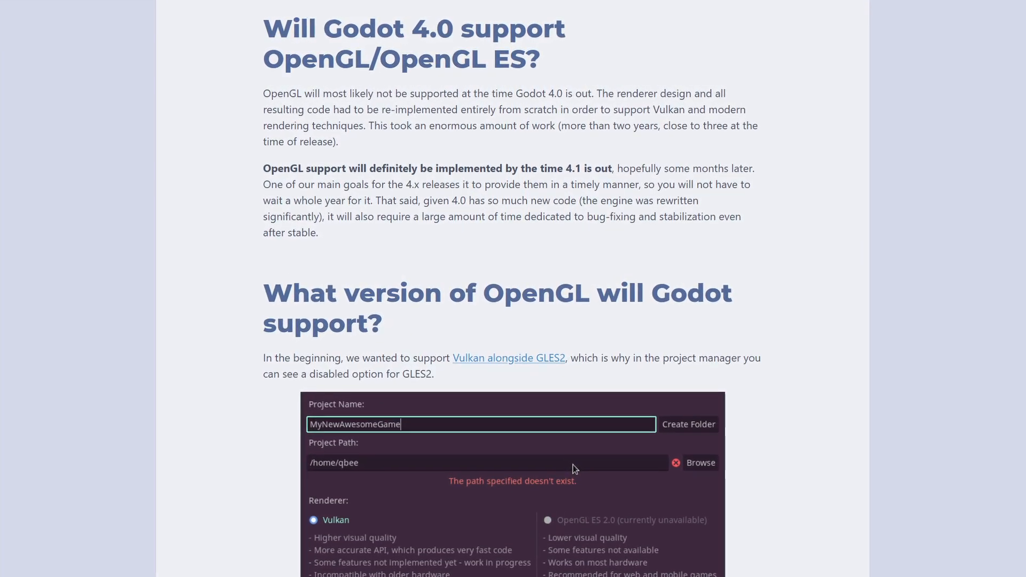
Step: Scroll the OpenGL support article to the project manager screenshot and the GLES2 reasons list
{"action": "scroll", "scroll_direction": "down", "scroll_amount": 3}
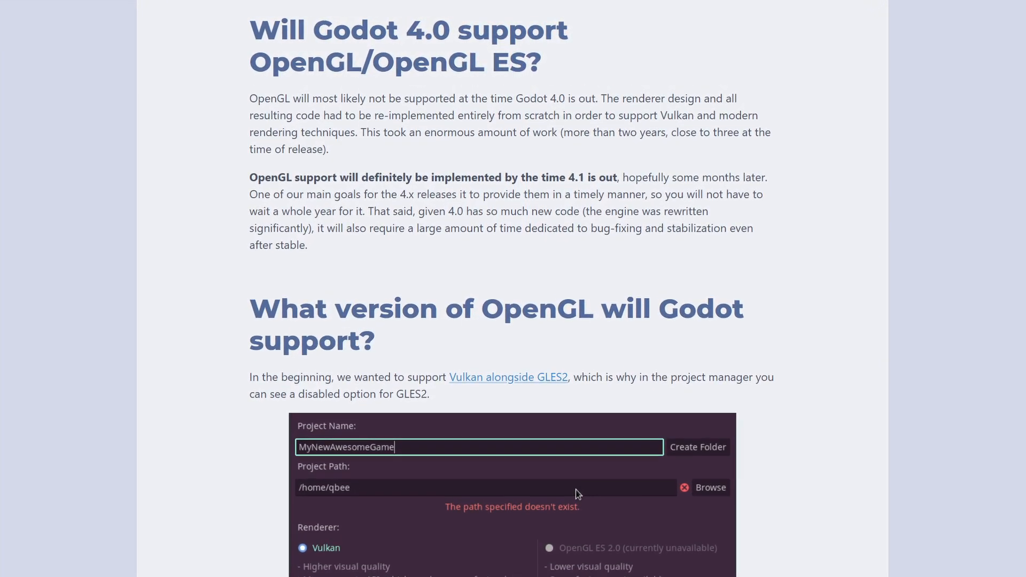
{"action": "scroll", "scroll_direction": "down", "scroll_amount": 3}
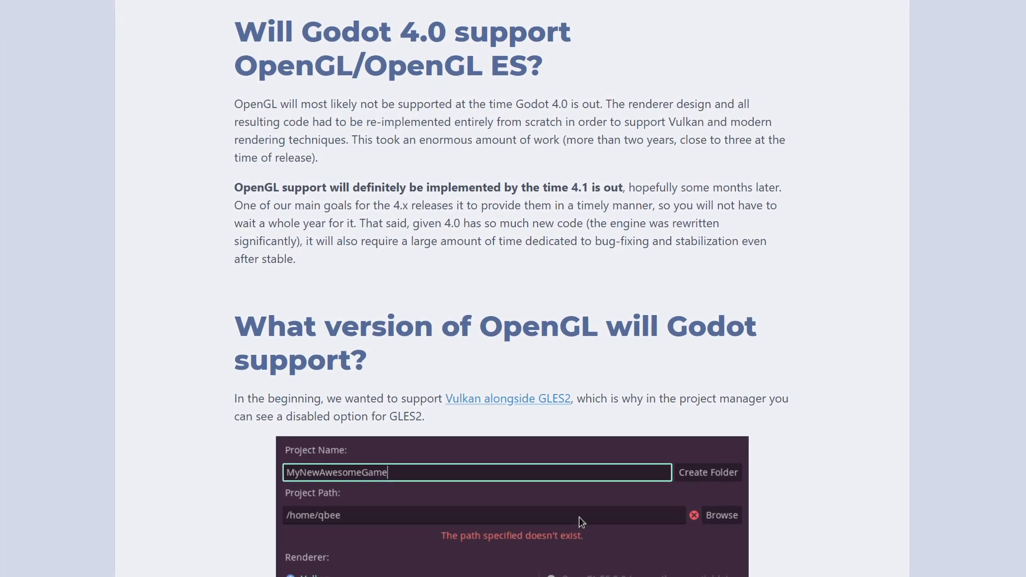
{"action": "scroll", "scroll_direction": "down", "scroll_amount": 3}
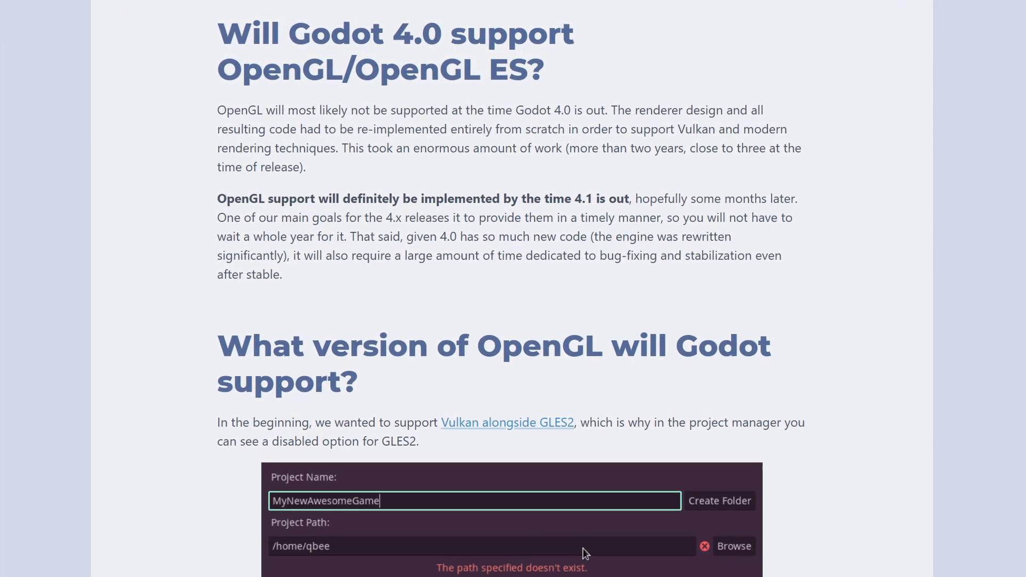
{"action": "scroll", "scroll_direction": "down", "scroll_amount": 3}
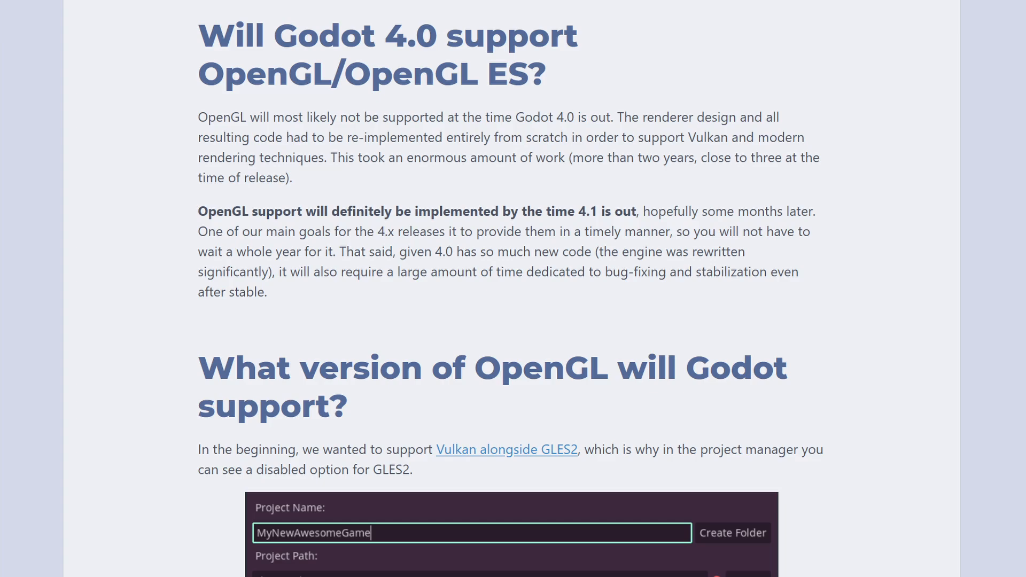
{"action": "scroll", "scroll_direction": "down", "scroll_amount": 3}
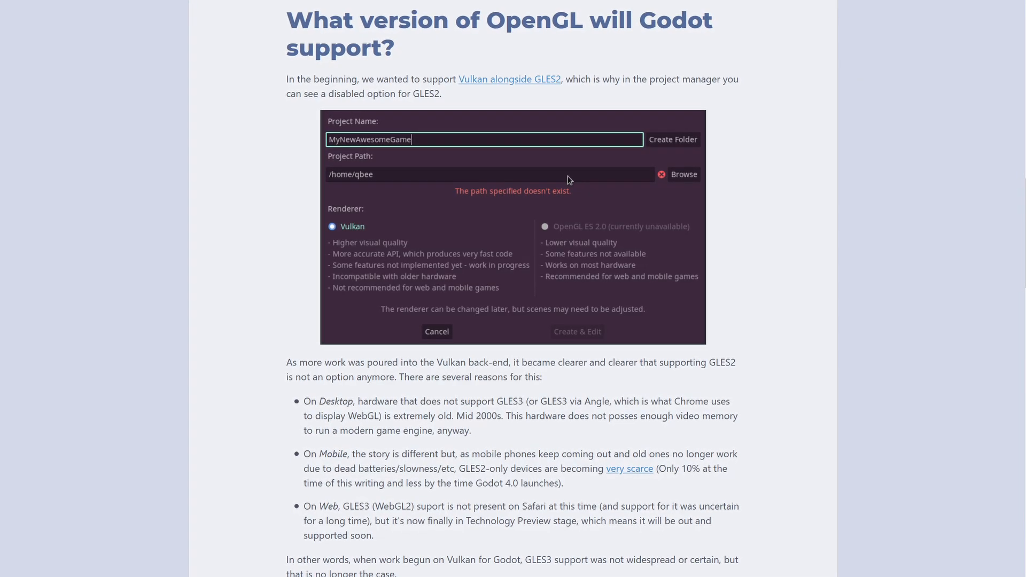
{"action": "scroll", "scroll_direction": "down", "scroll_amount": 3}
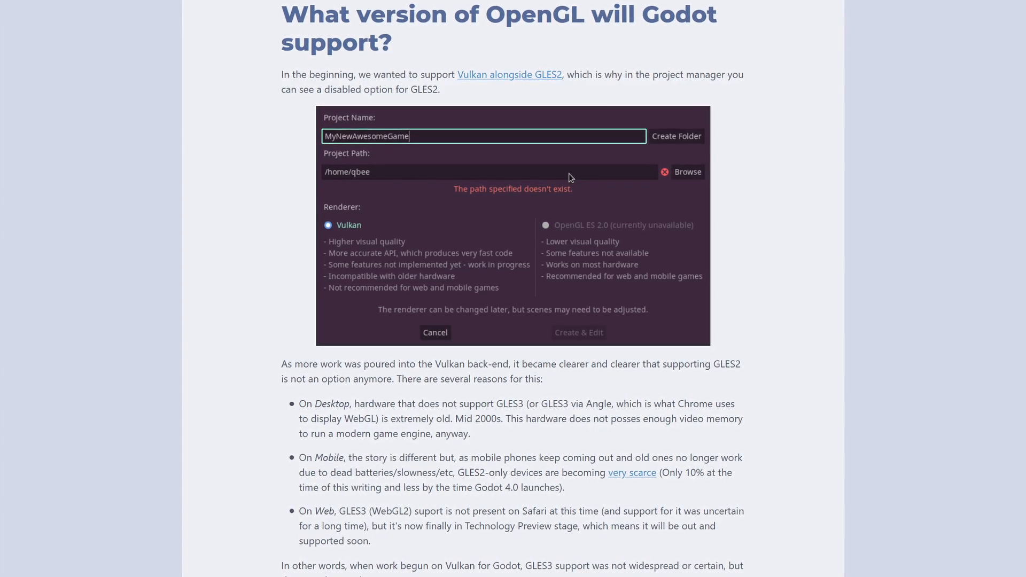
{"action": "scroll", "scroll_direction": "down", "scroll_amount": 3}
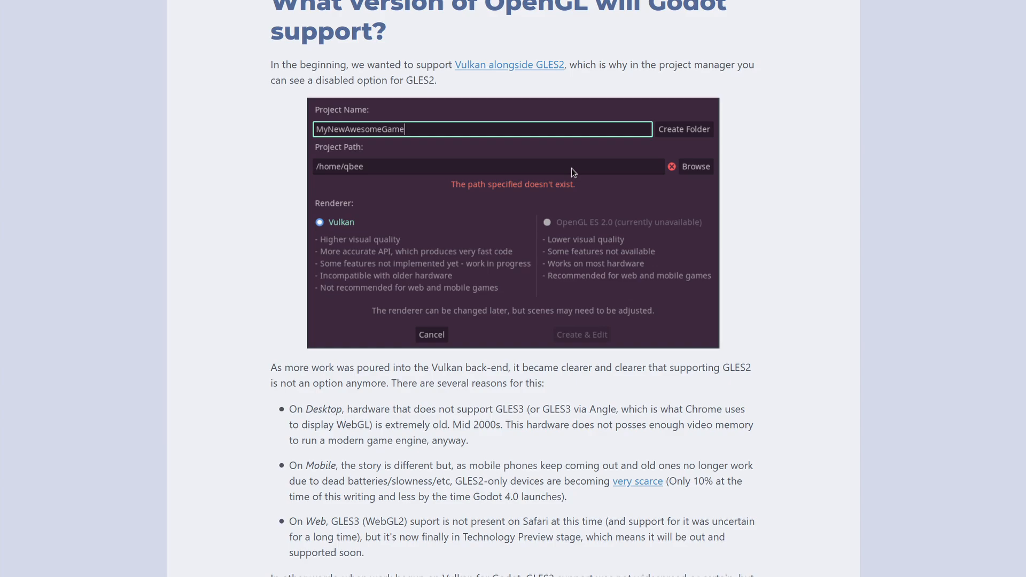
{"action": "scroll", "scroll_direction": "down", "scroll_amount": 3}
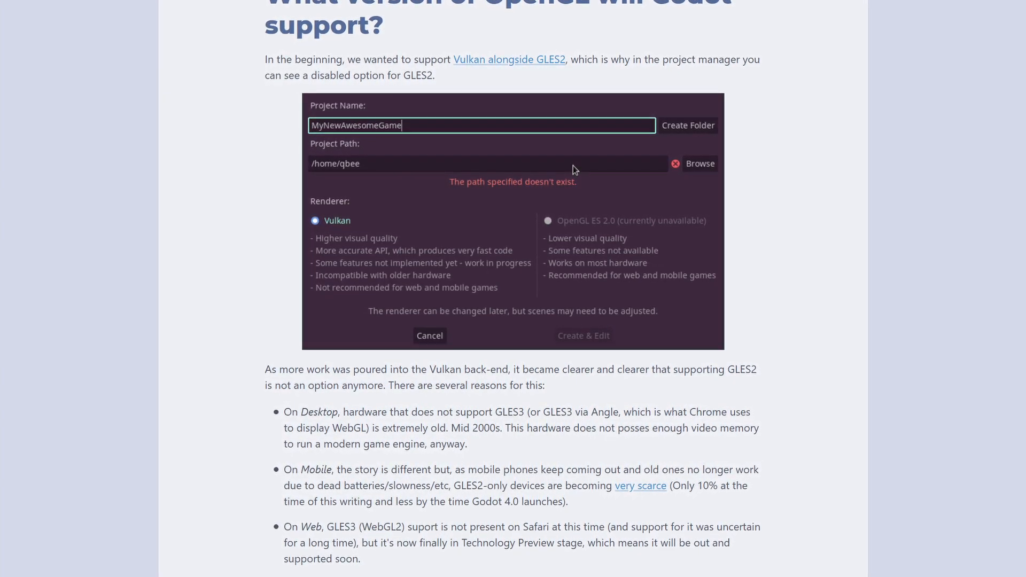
{"action": "scroll", "scroll_direction": "down", "scroll_amount": 3}
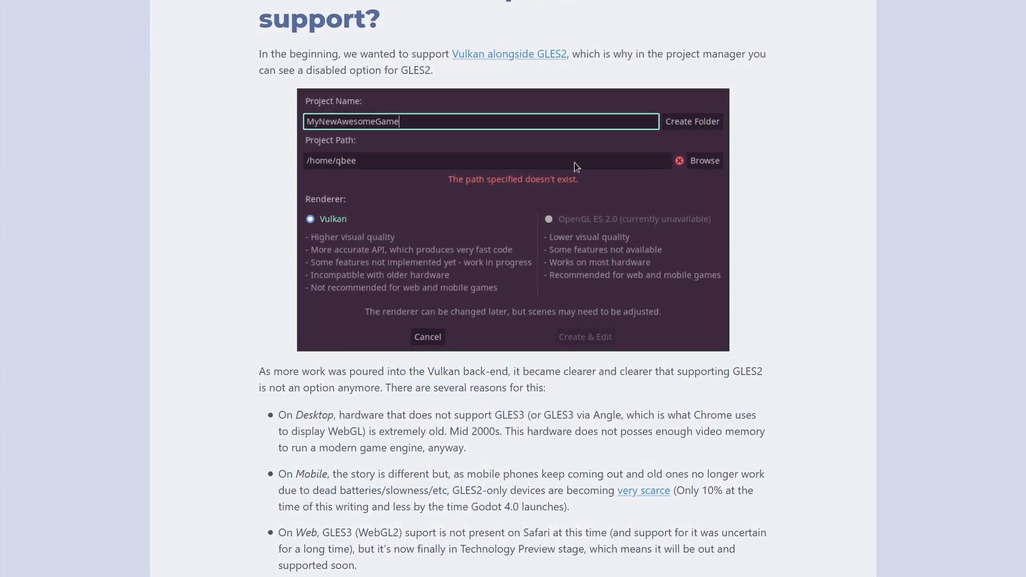
{"action": "scroll", "scroll_direction": "down", "scroll_amount": 3}
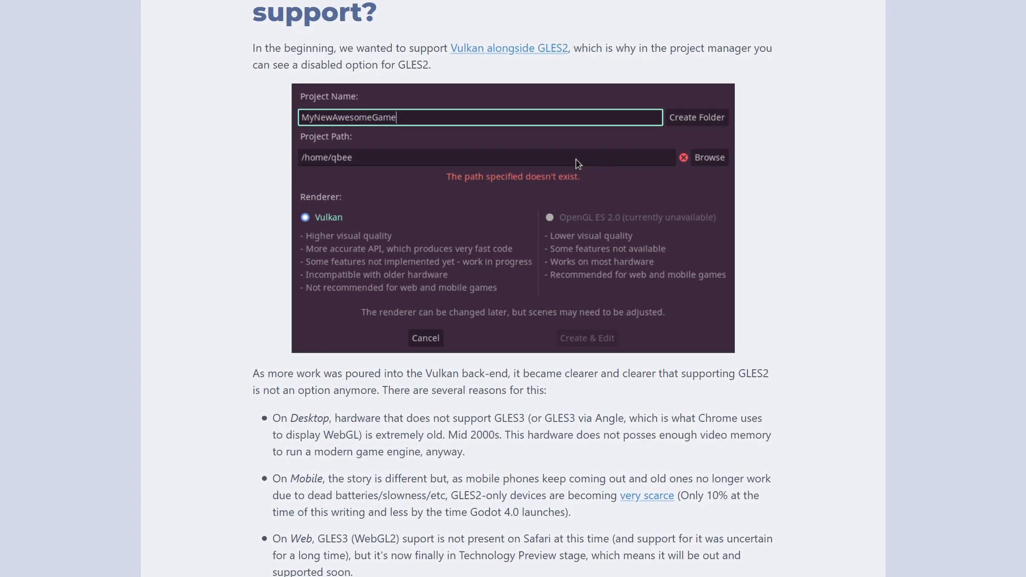
{"action": "scroll", "scroll_direction": "down", "scroll_amount": 3}
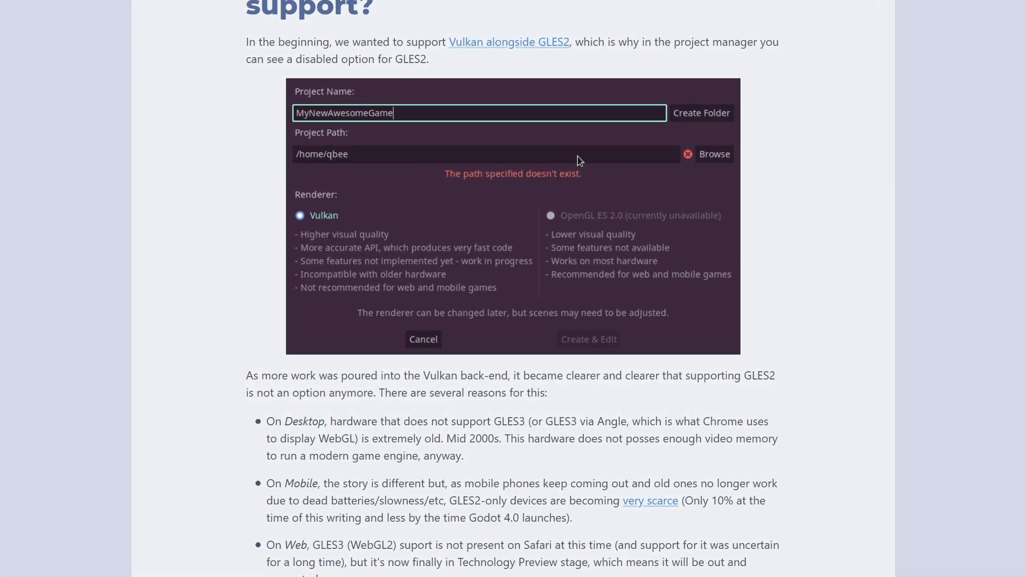
{"action": "scroll", "scroll_direction": "down", "scroll_amount": 3}
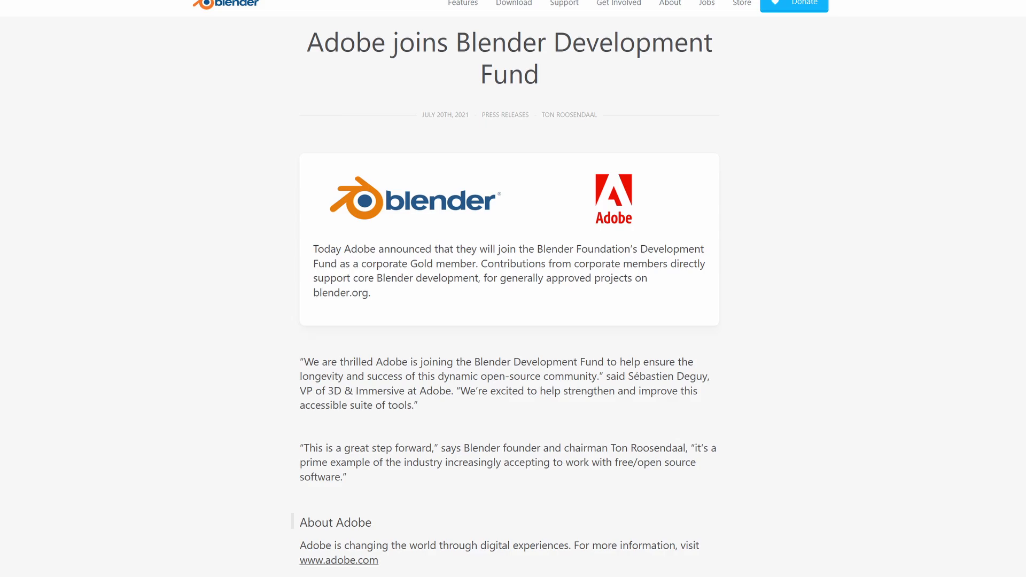
Step: Scroll slightly down the Adobe joins Blender Development Fund press release to its quotes
{"action": "scroll", "scroll_direction": "down", "scroll_amount": 3}
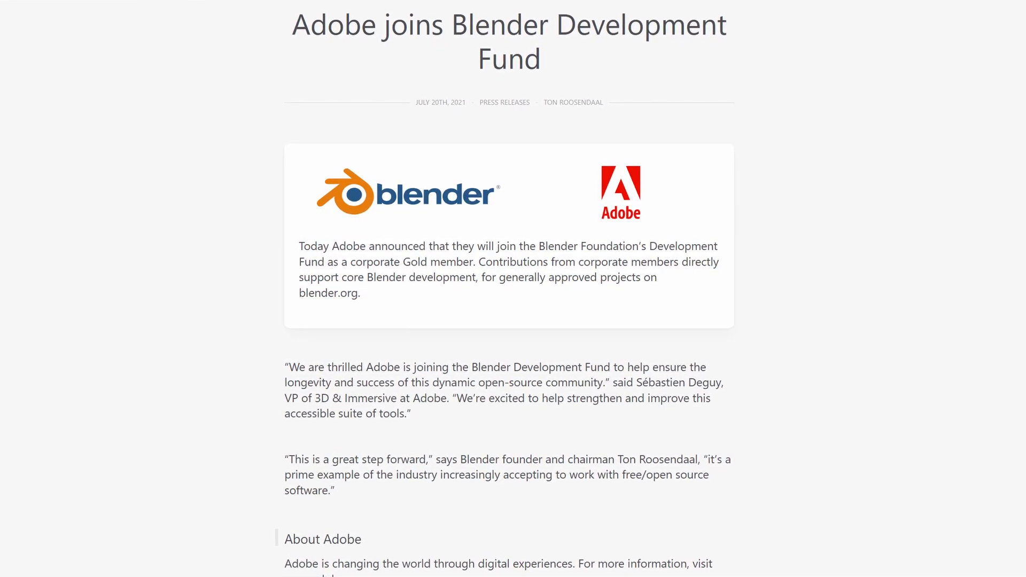
{"action": "scroll", "scroll_direction": "down", "scroll_amount": 3}
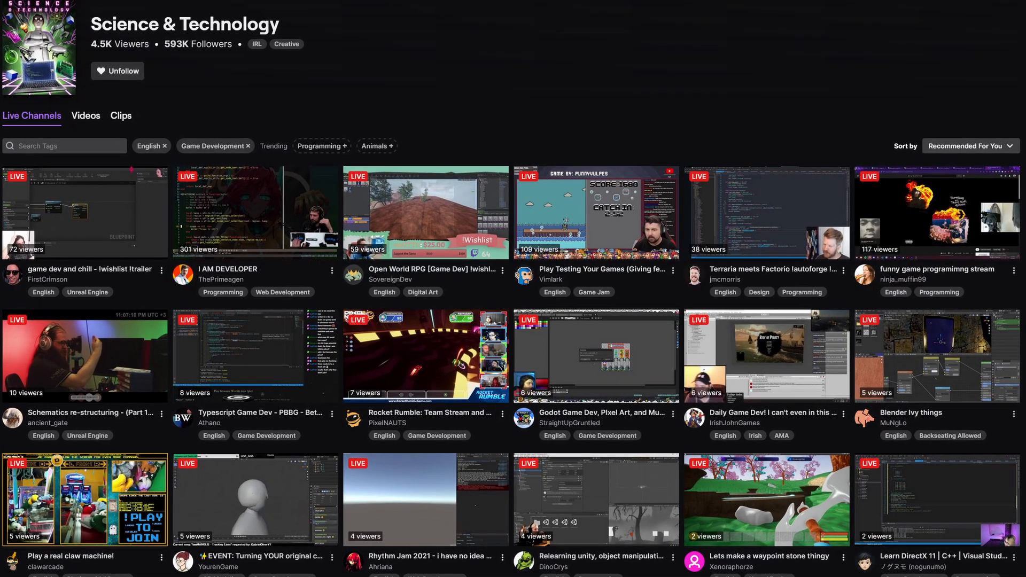
Step: Scroll the Science & Technology directory toward the Add a Godot Engine tag feedback idea
{"action": "scroll", "scroll_direction": "down", "scroll_amount": 3}
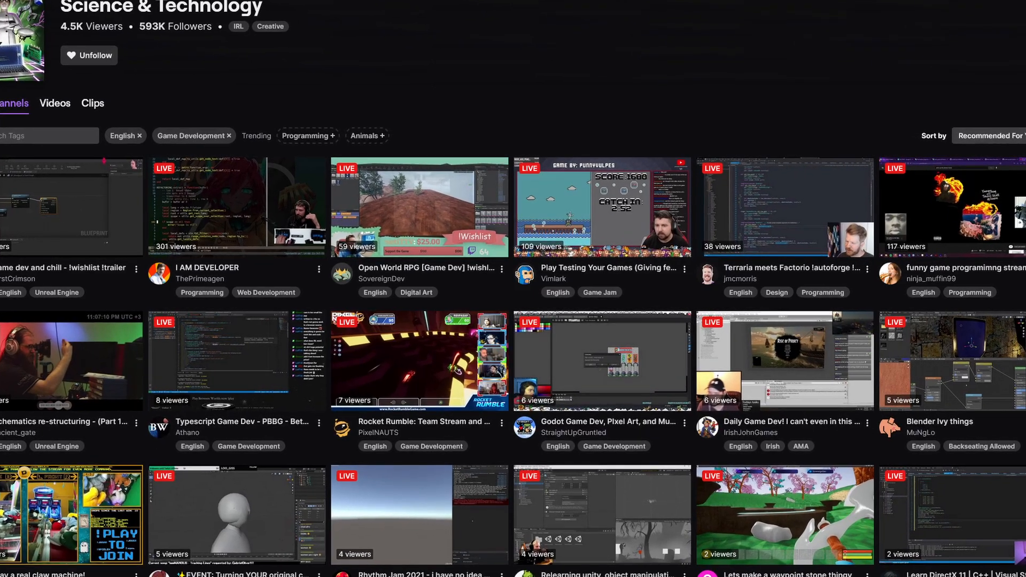
{"action": "scroll", "scroll_direction": "down", "scroll_amount": 3}
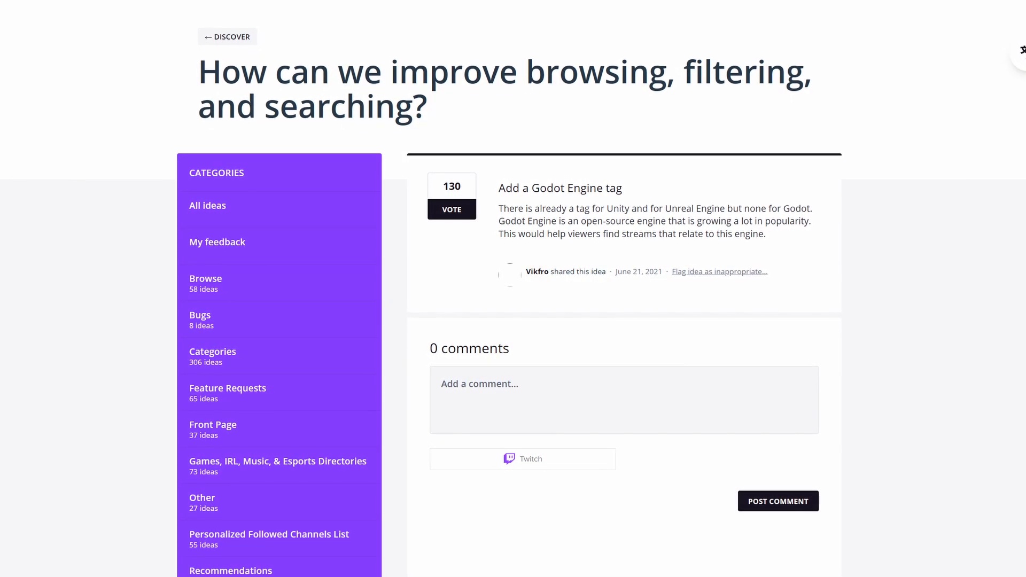
{"action": "scroll", "scroll_direction": "down", "scroll_amount": 3}
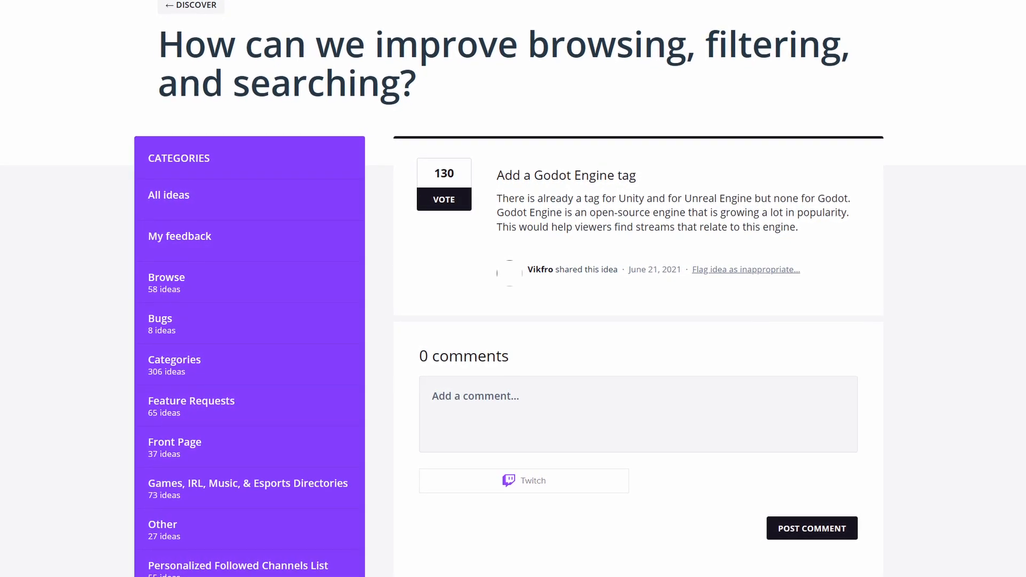
{"action": "scroll", "scroll_direction": "down", "scroll_amount": 3}
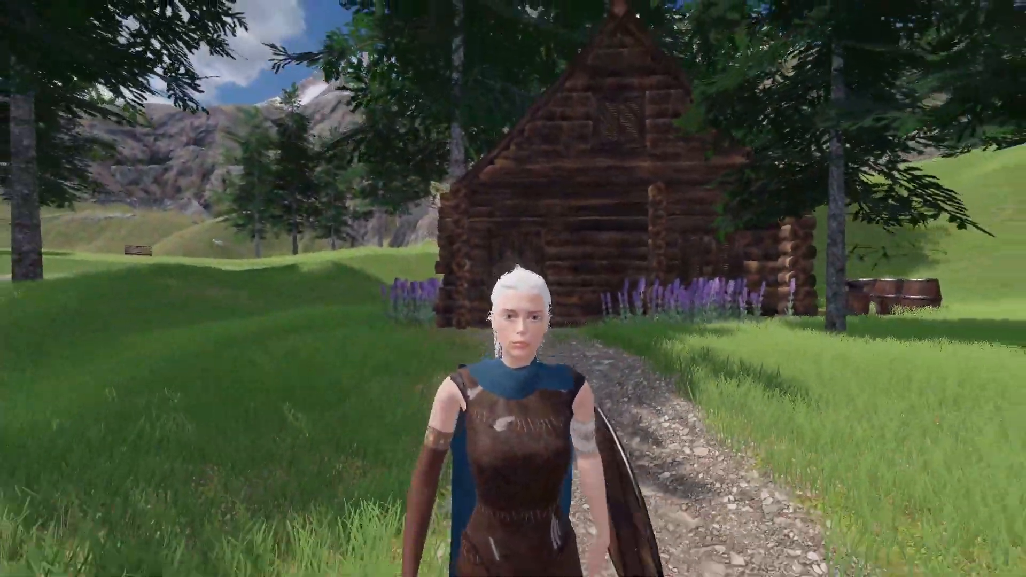
{"action": "key", "text": "w"}
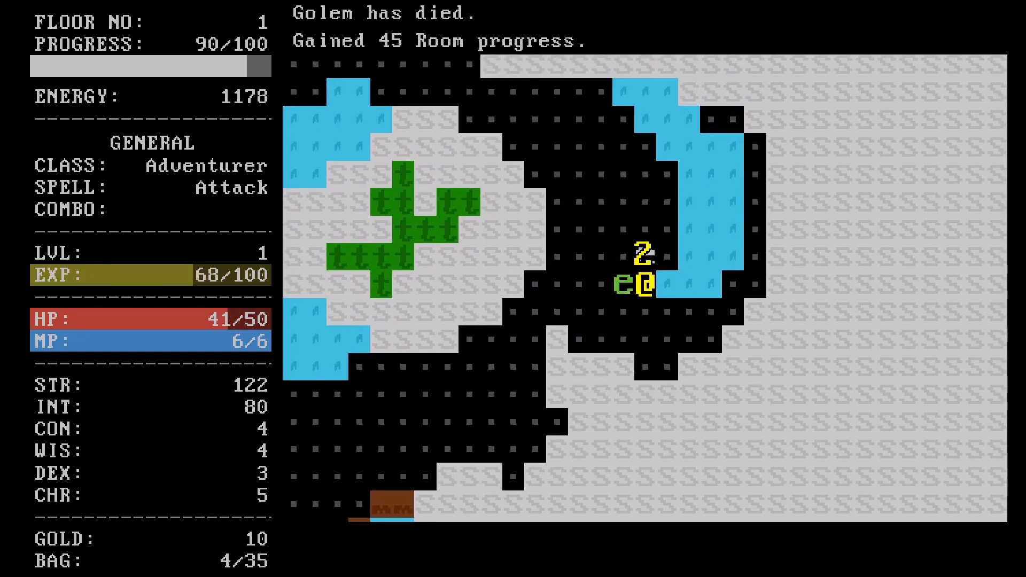
Step: Show the Equipment screen with all slots empty and a Wicker Shield in the bag
{"action": "key", "text": "e"}
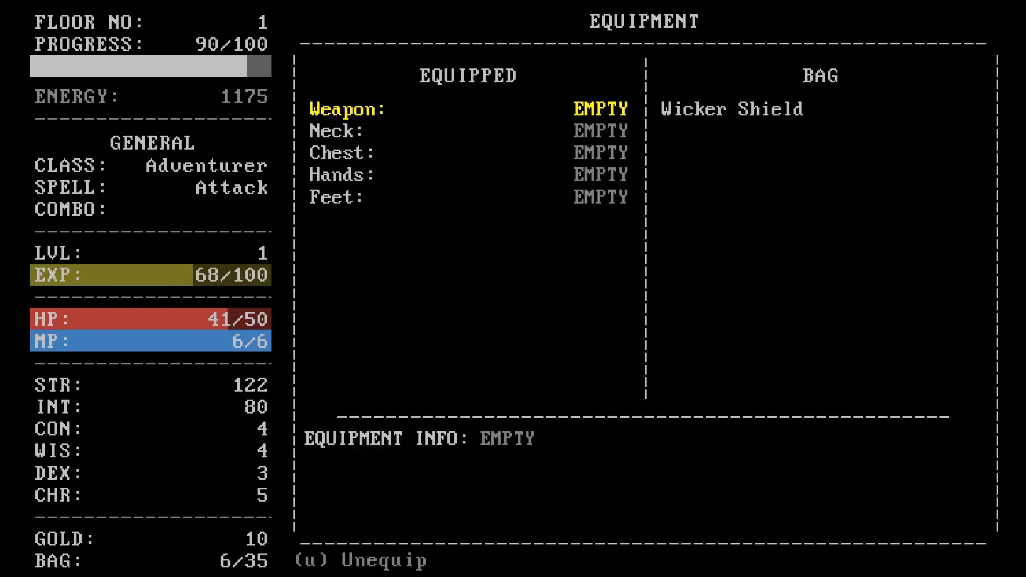